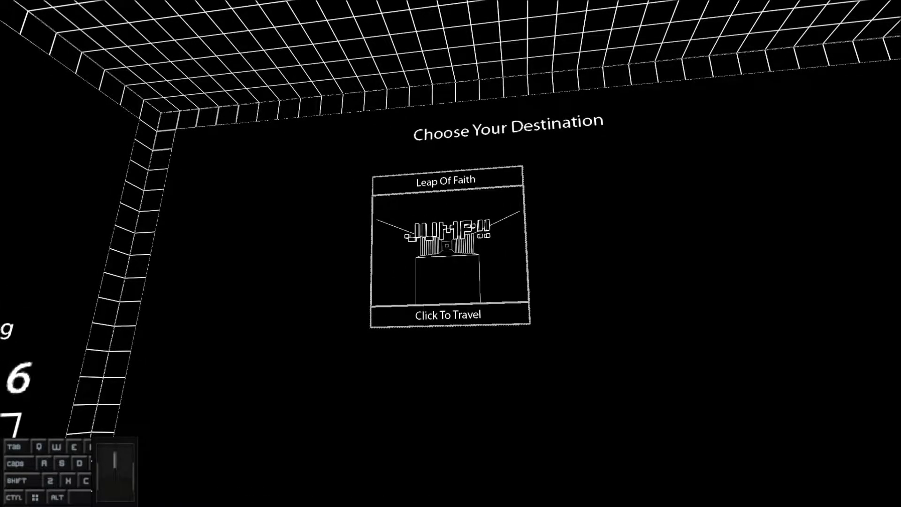
- Travel to the Leap Of Faith chamber and walk forward toward its central structure
{"action": "left_click", "coordinate": [449, 314]}
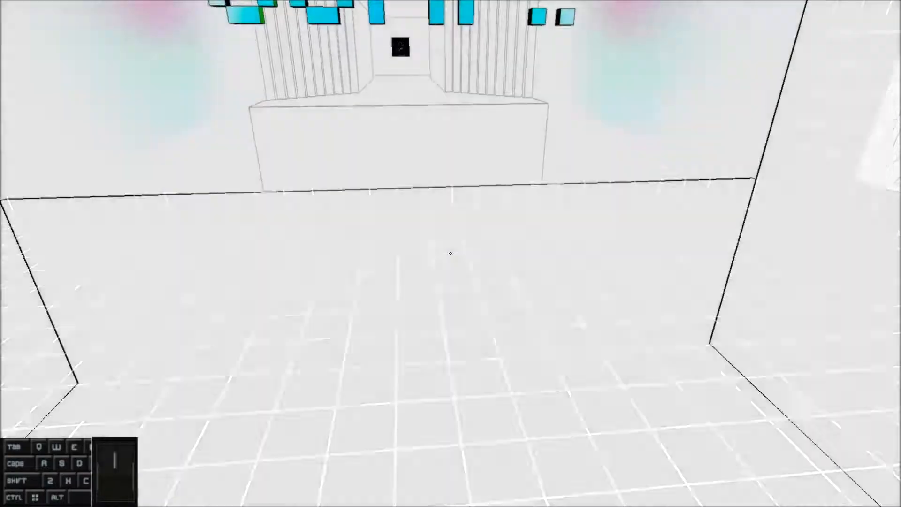
{"action": "key", "text": "w"}
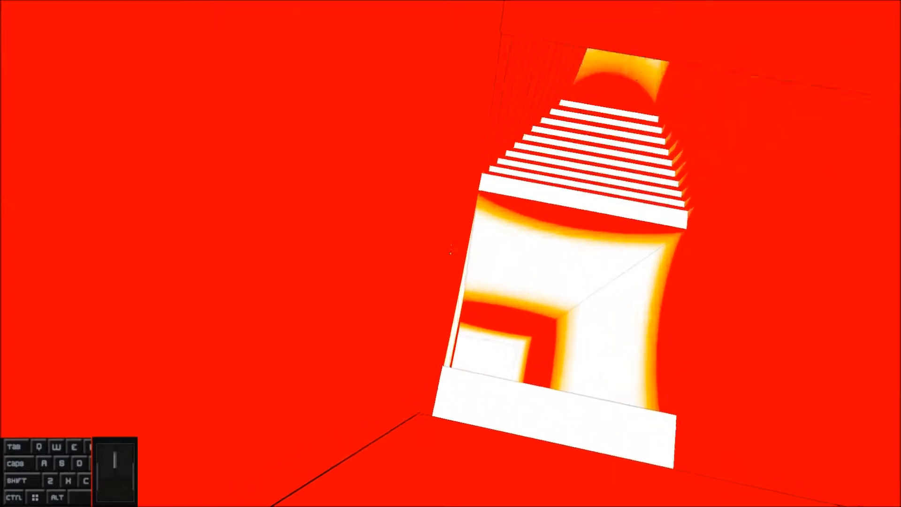
- Run and strafe through the red corridor ledges, then head for the red-lit doorway
{"action": "key", "text": "w"}
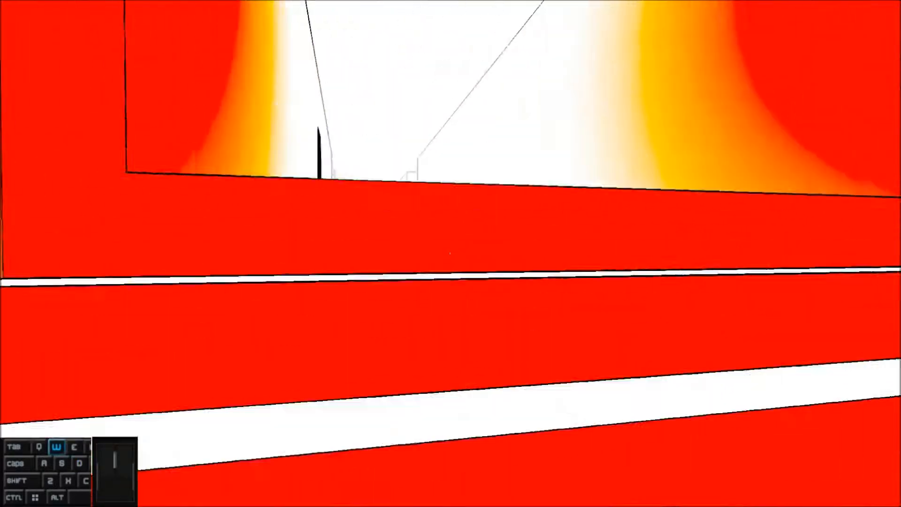
{"action": "key", "text": "d"}
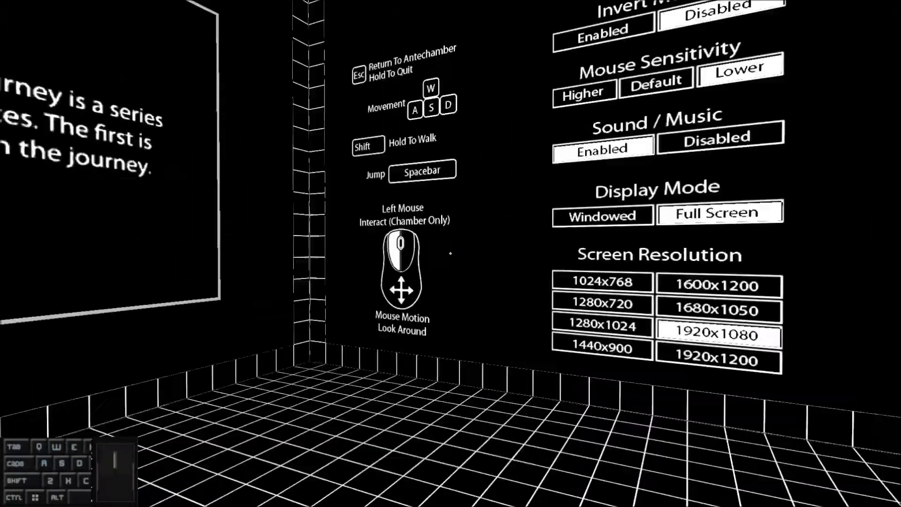
{"action": "key", "text": "w"}
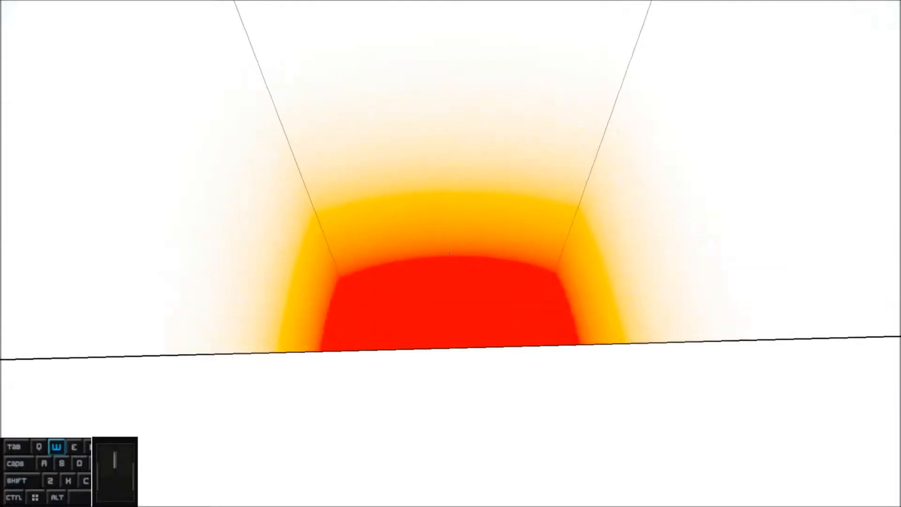